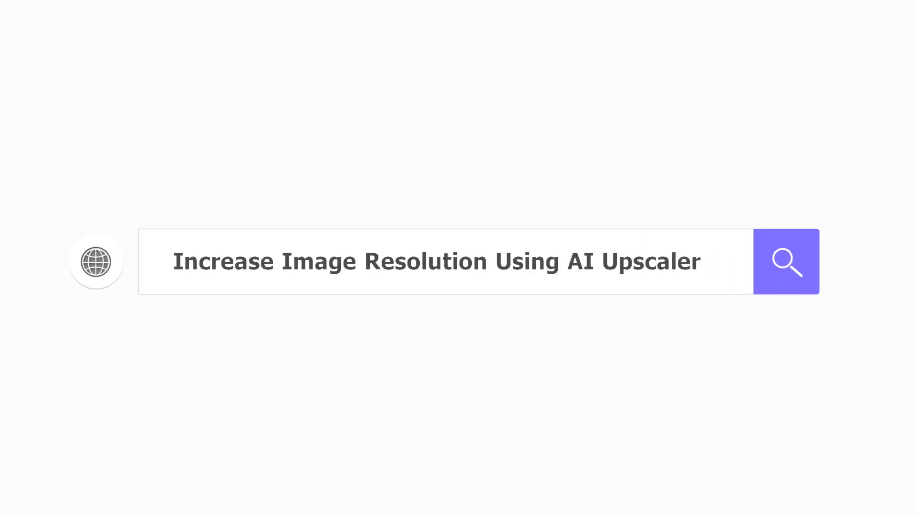
Advance the product page's before-and-after slider to the next upscaling example.
{"action": "left_click", "coordinate": [786, 261]}
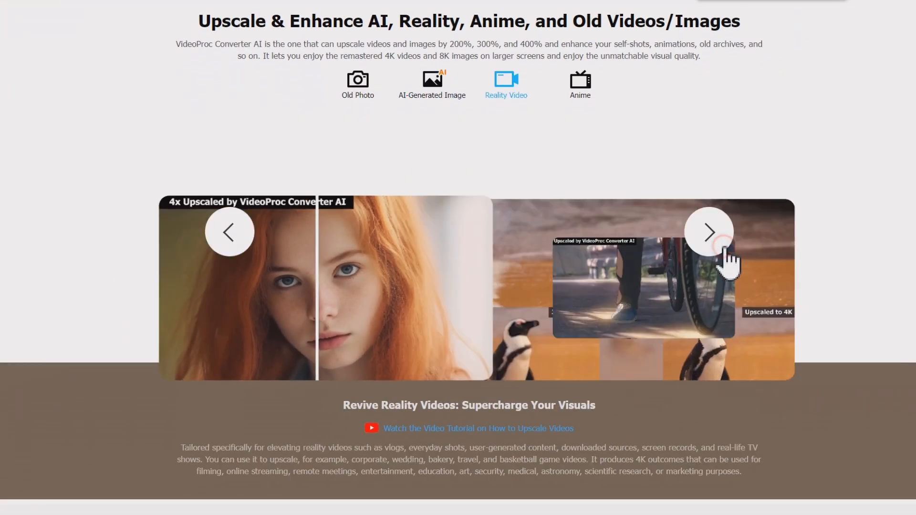
{"action": "left_click", "coordinate": [709, 231]}
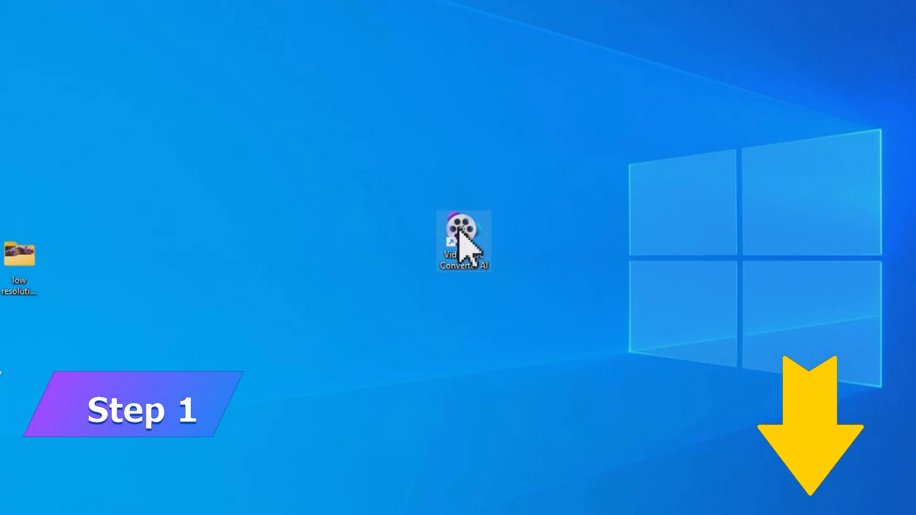
Launch VideoProc Converter AI from its desktop shortcut and enter the Super Resolution tool.
{"action": "double_click", "coordinate": [463, 234]}
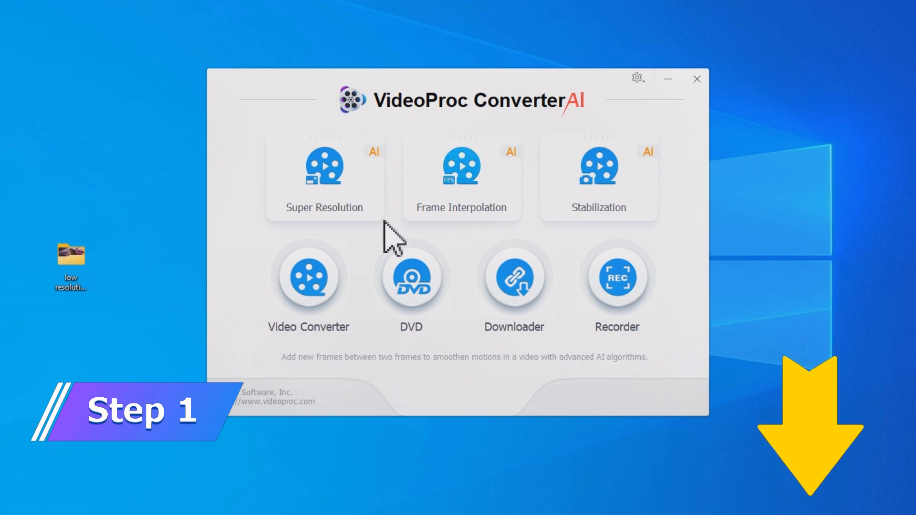
{"action": "left_click", "coordinate": [323, 166]}
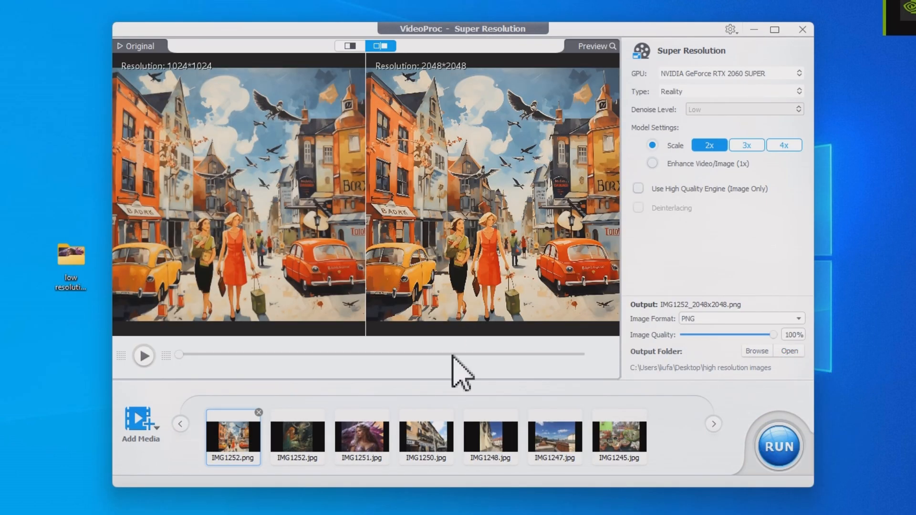
Set IMG1251.jpg to a 3x upscale (1800×1311), then preview IMG1252.jpg.
{"action": "left_click", "coordinate": [361, 438]}
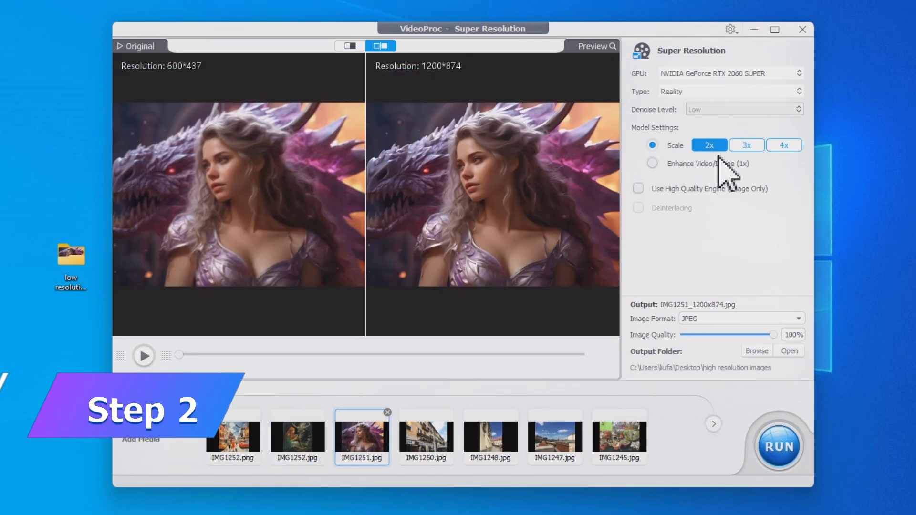
{"action": "left_click", "coordinate": [747, 145]}
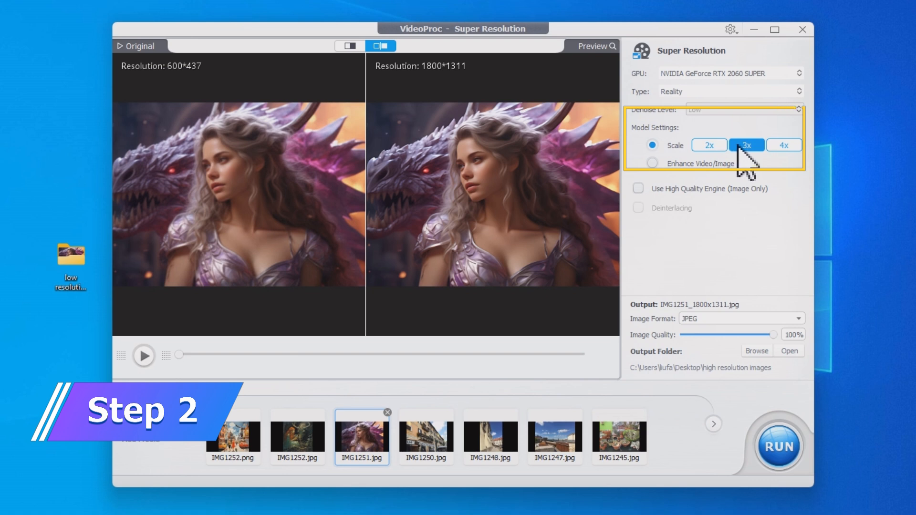
{"action": "left_click", "coordinate": [784, 145]}
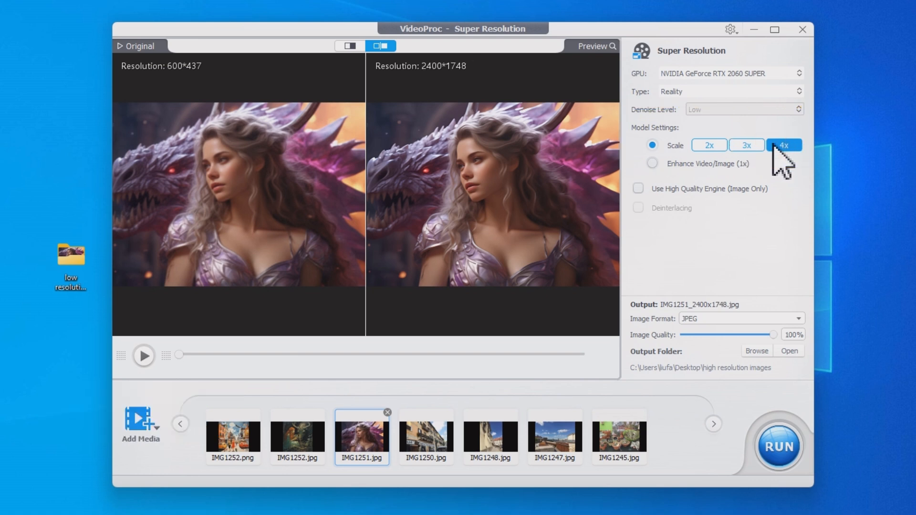
{"action": "left_click", "coordinate": [746, 144]}
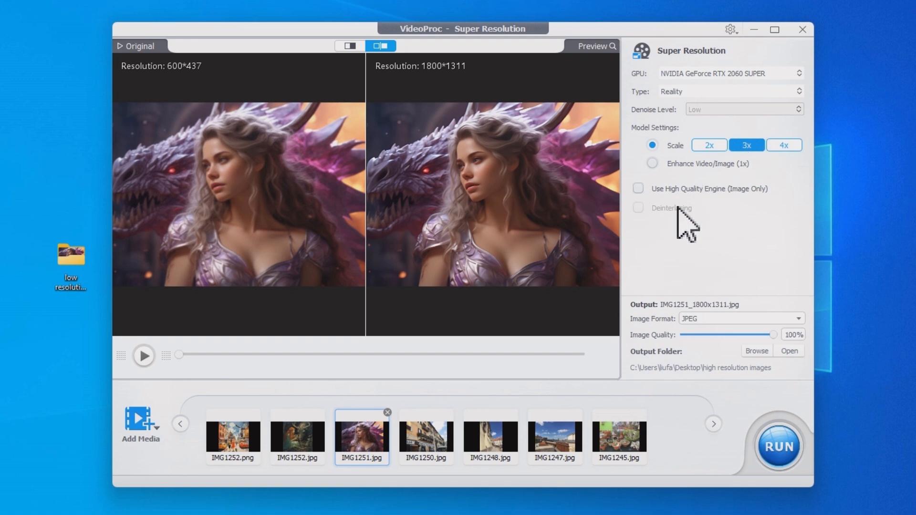
{"action": "mouse_move", "coordinate": [693, 135]}
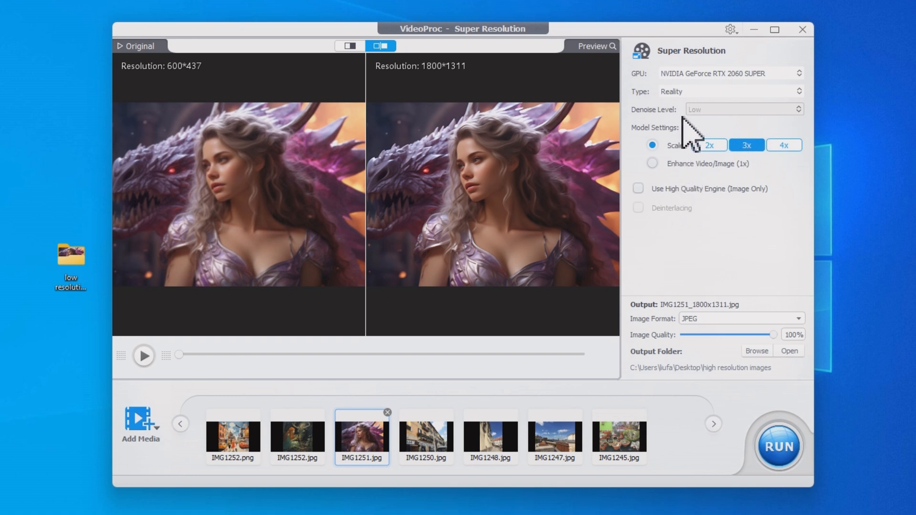
{"action": "left_click", "coordinate": [297, 437]}
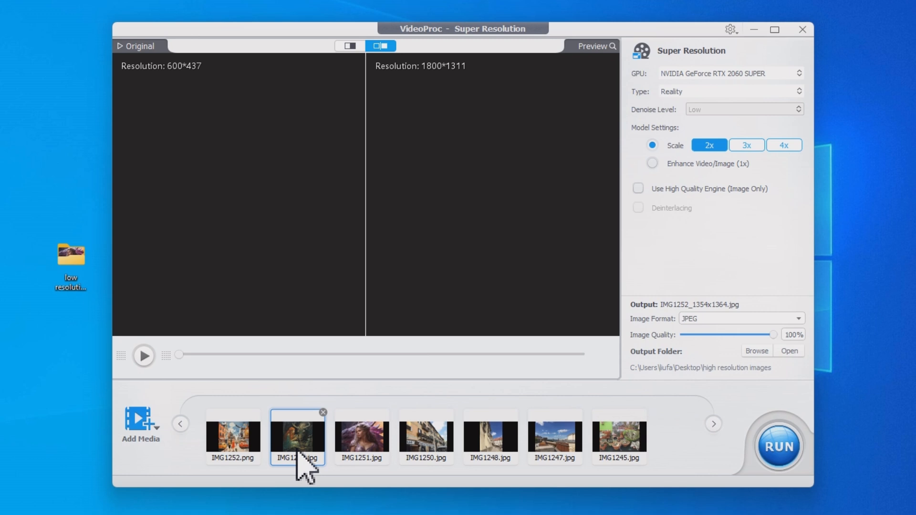
Review IMG1252 and the model types, then enable the High Quality Engine for IMG1251.jpg.
{"action": "left_click", "coordinate": [297, 435]}
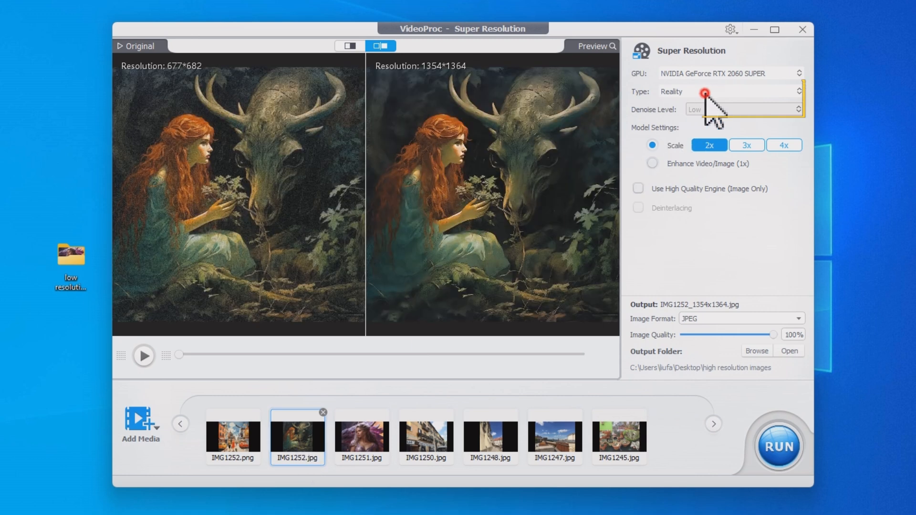
{"action": "left_click", "coordinate": [731, 91]}
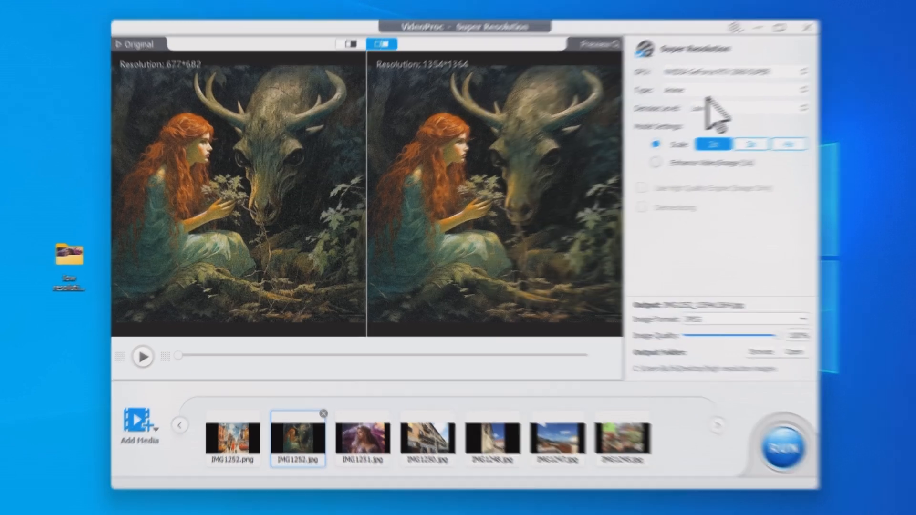
{"action": "left_click", "coordinate": [361, 436]}
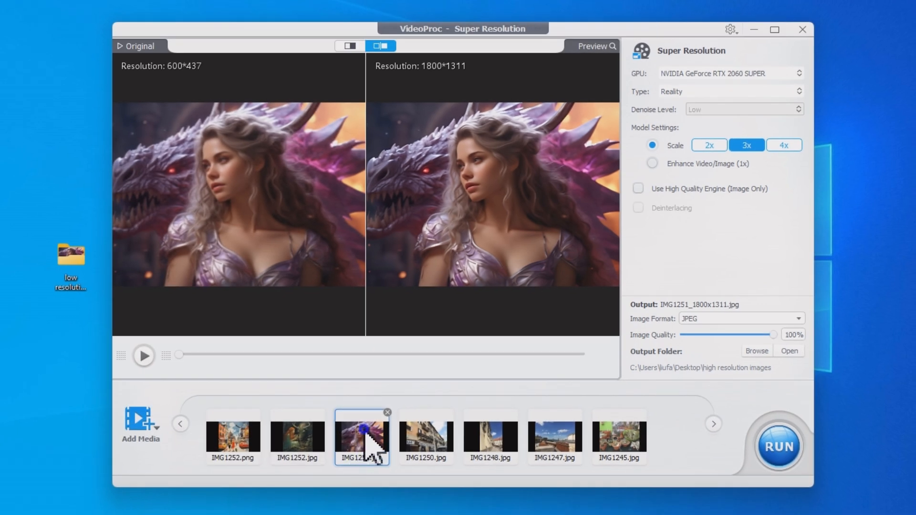
{"action": "right_click", "coordinate": [361, 435]}
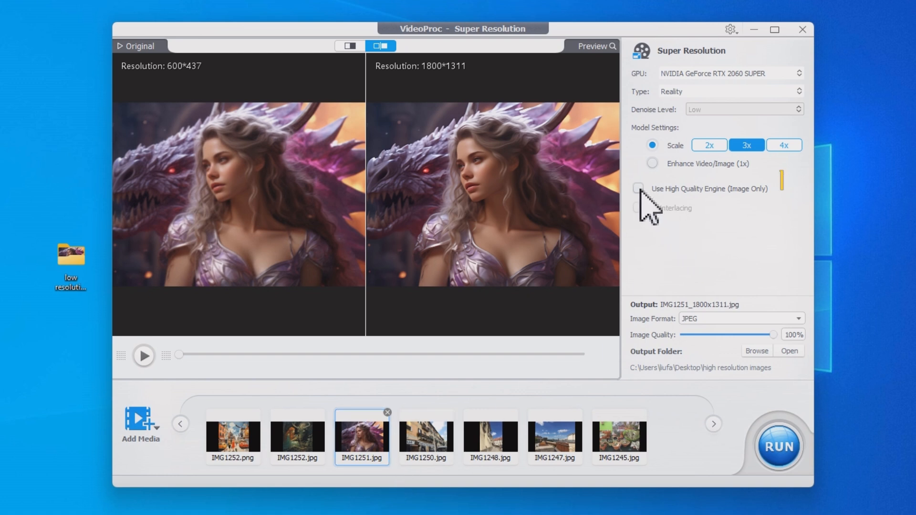
{"action": "left_click", "coordinate": [638, 189]}
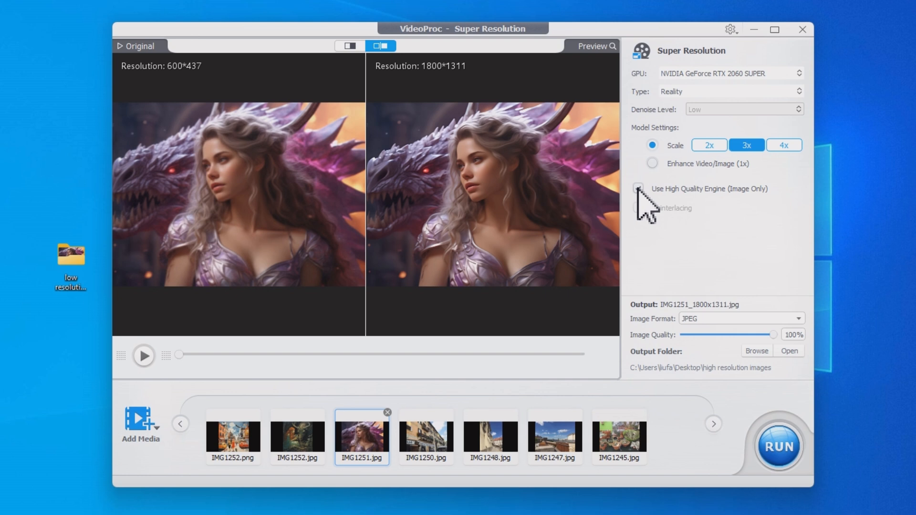
{"action": "left_click", "coordinate": [349, 46]}
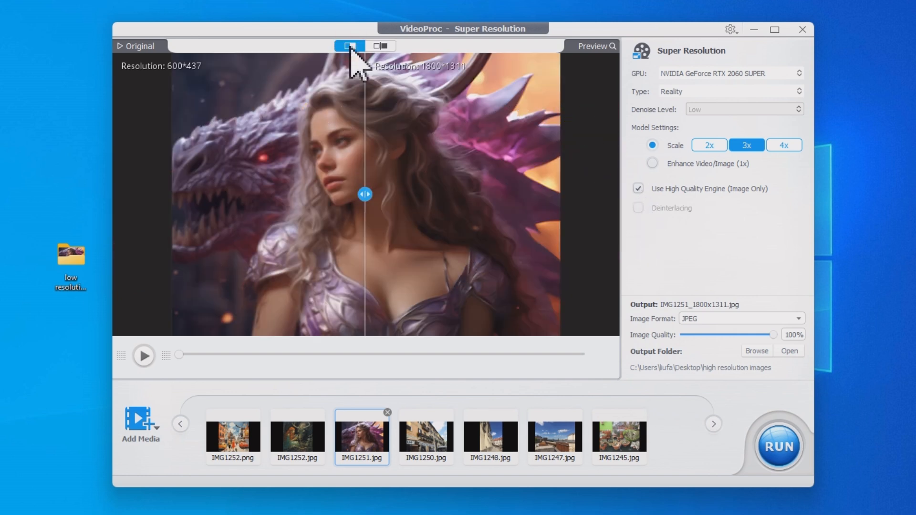
Compare the enhanced dragon portrait in split view, keep JPEG output, and start exporting.
{"action": "left_click_drag", "start_coordinate": [364, 195], "coordinate": [308, 194]}
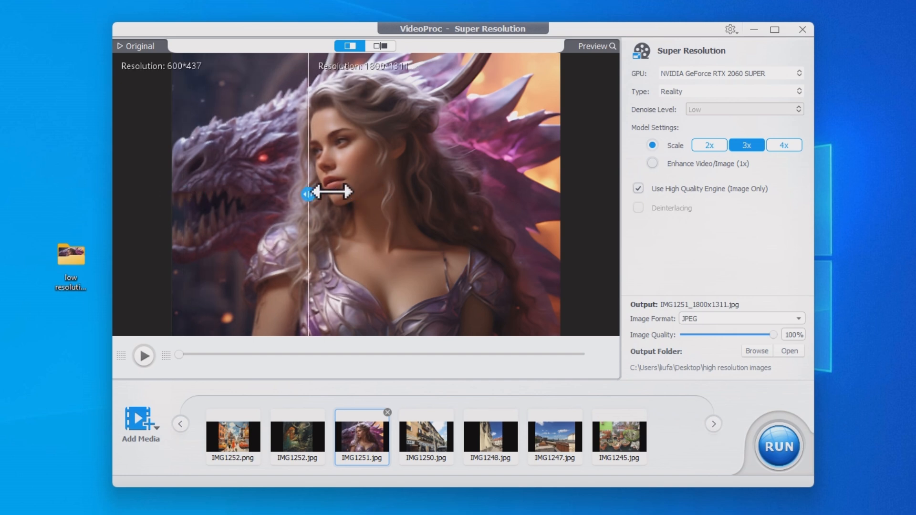
{"action": "left_click_drag", "start_coordinate": [309, 194], "coordinate": [268, 195]}
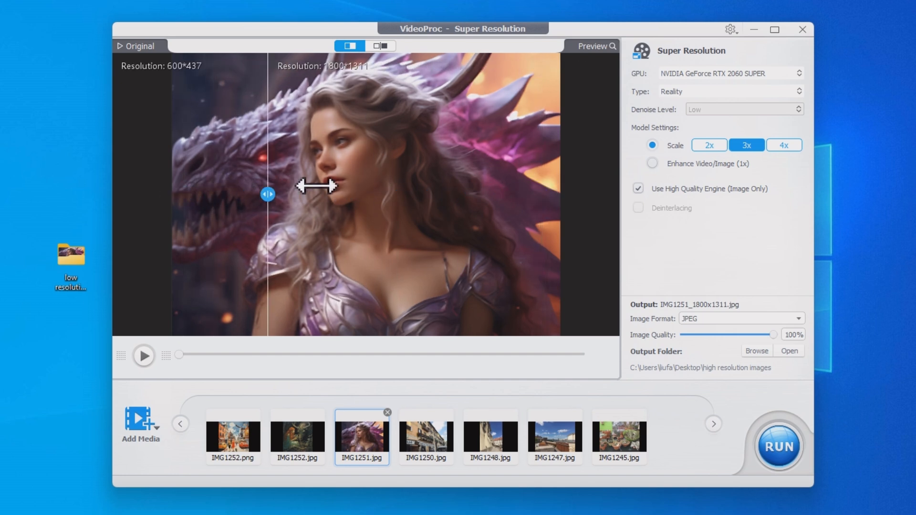
{"action": "left_click", "coordinate": [380, 46]}
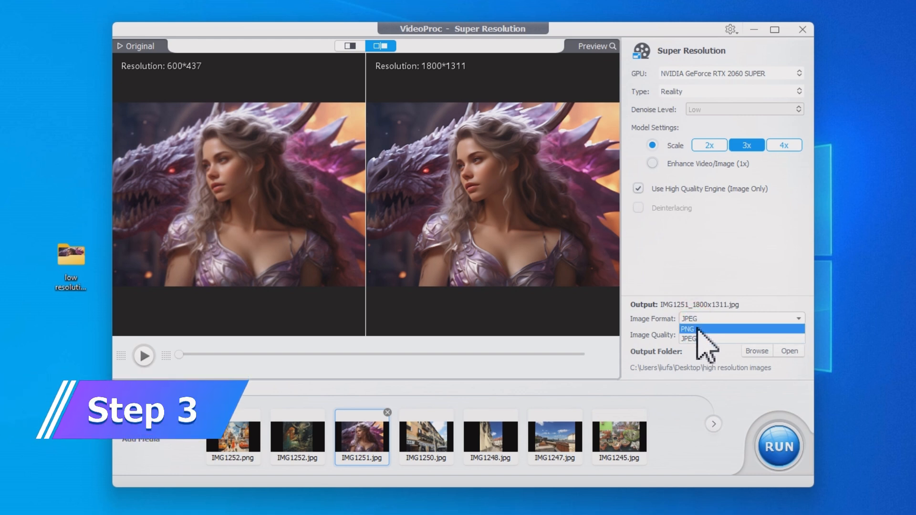
{"action": "left_click", "coordinate": [688, 338]}
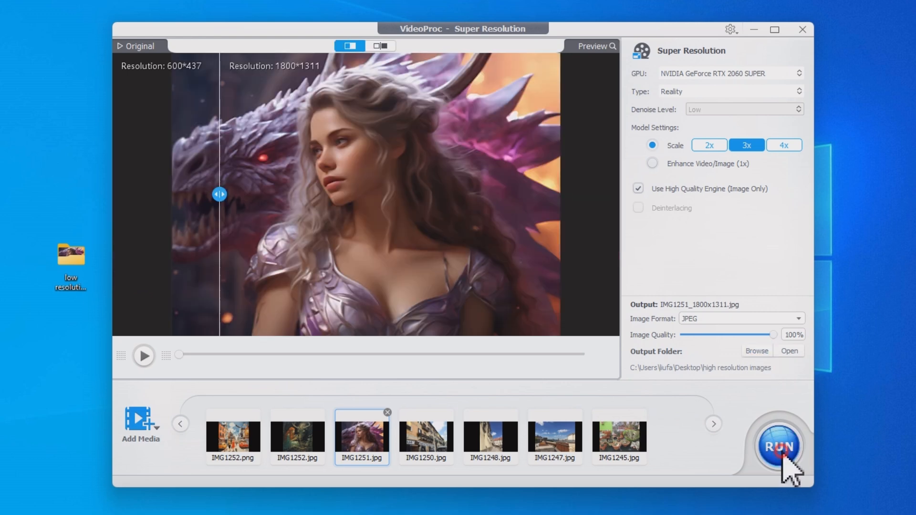
{"action": "left_click", "coordinate": [779, 447]}
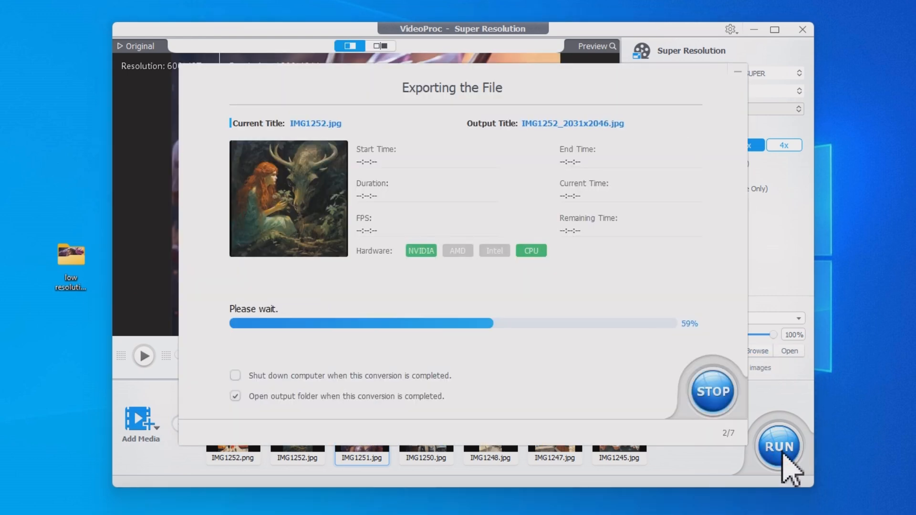